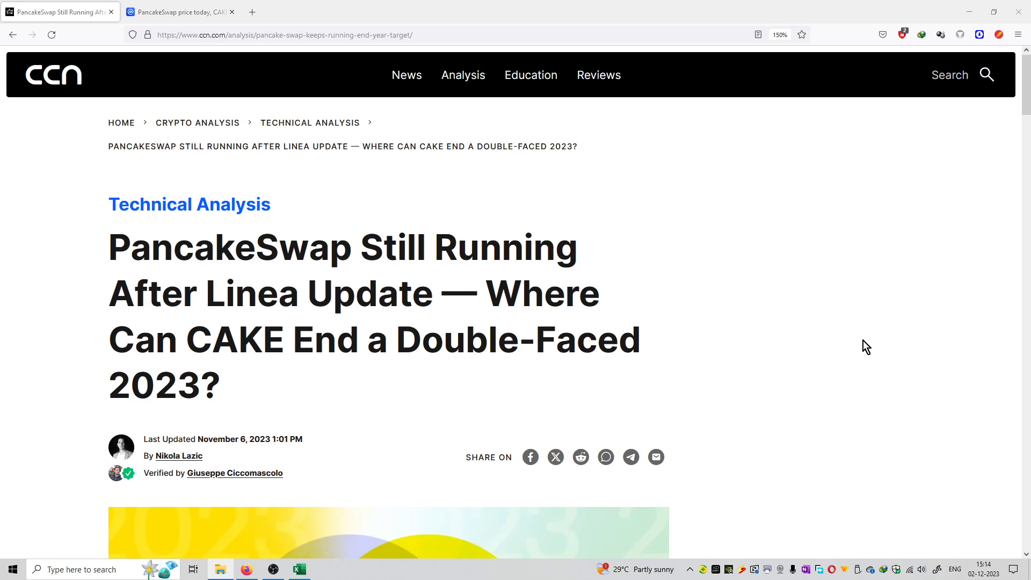
mouse_move(862, 329)
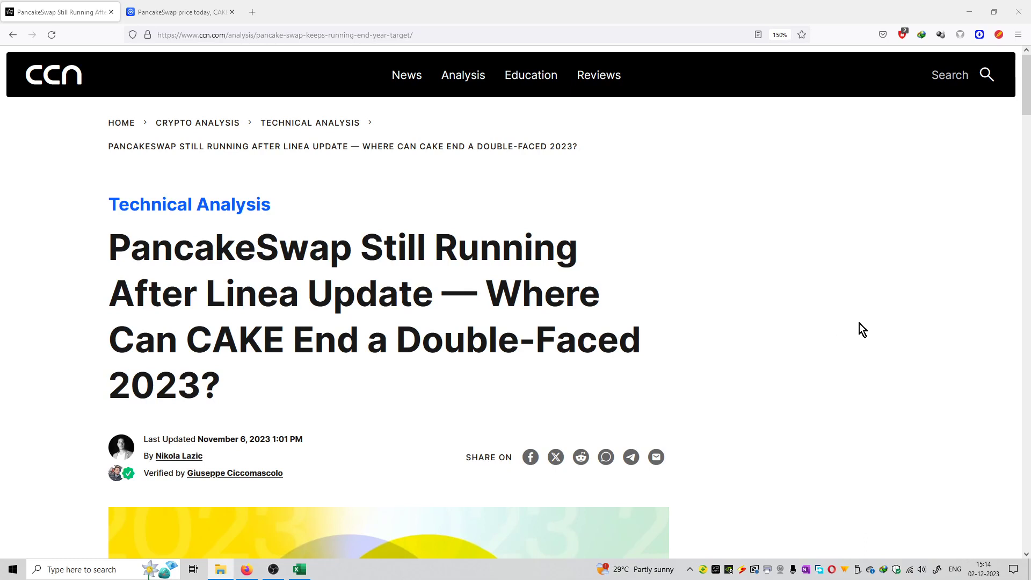
mouse_move(853, 338)
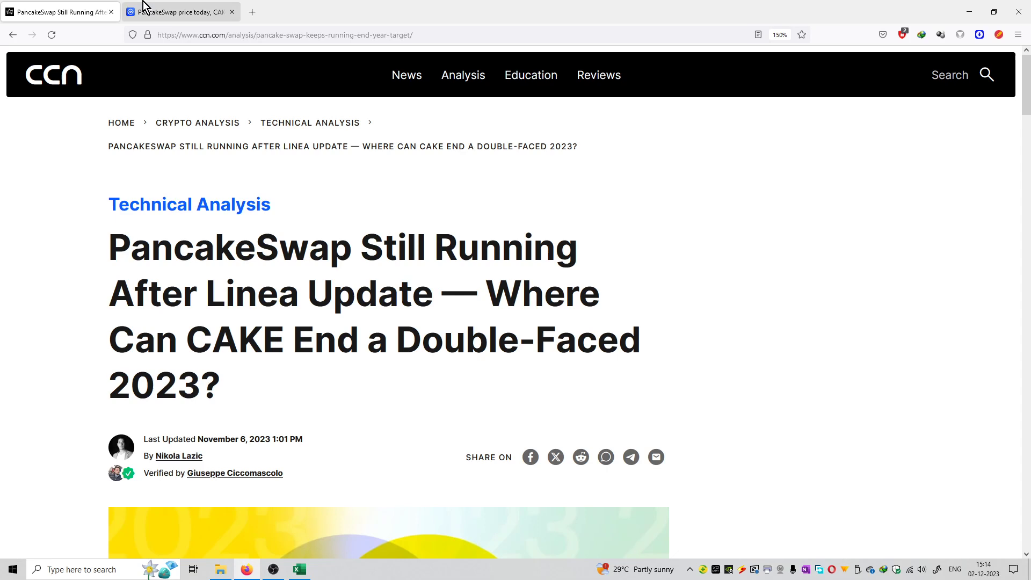
Read CCN's key takeaways on CAKE's 135% rise, then go to CoinMarketCap's PancakeSwap page
left_click(178, 12)
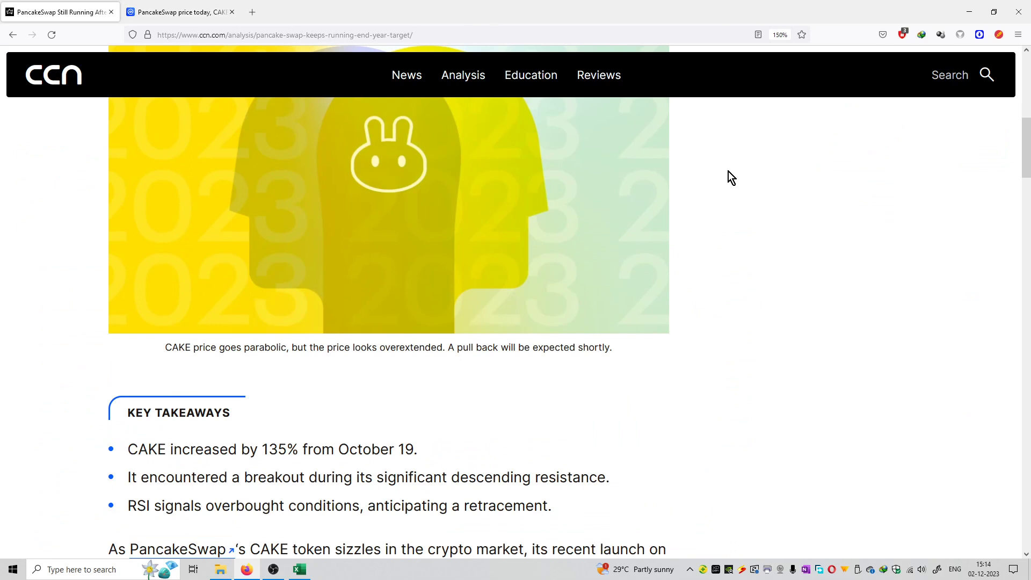
mouse_move(738, 345)
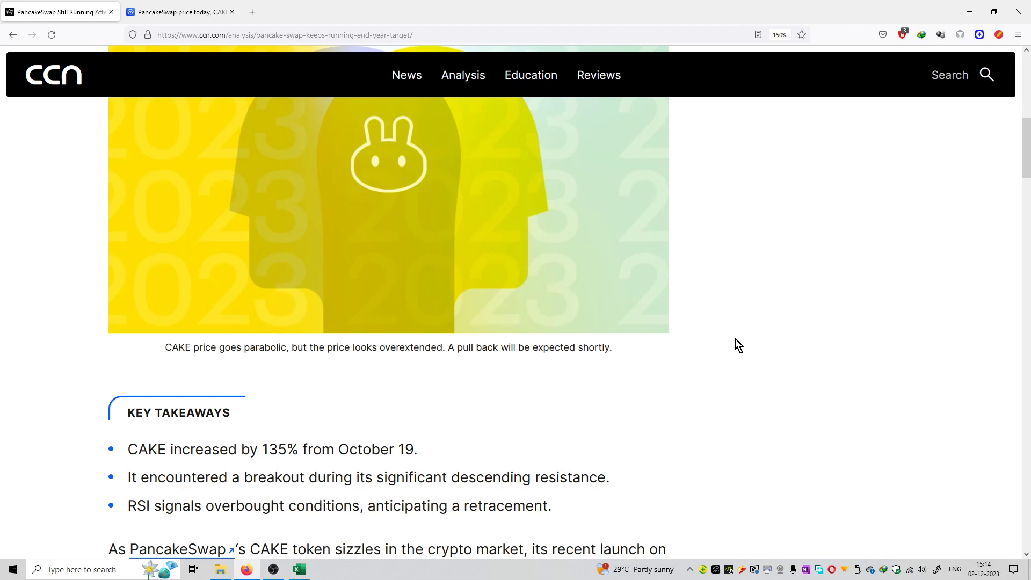
left_click(177, 12)
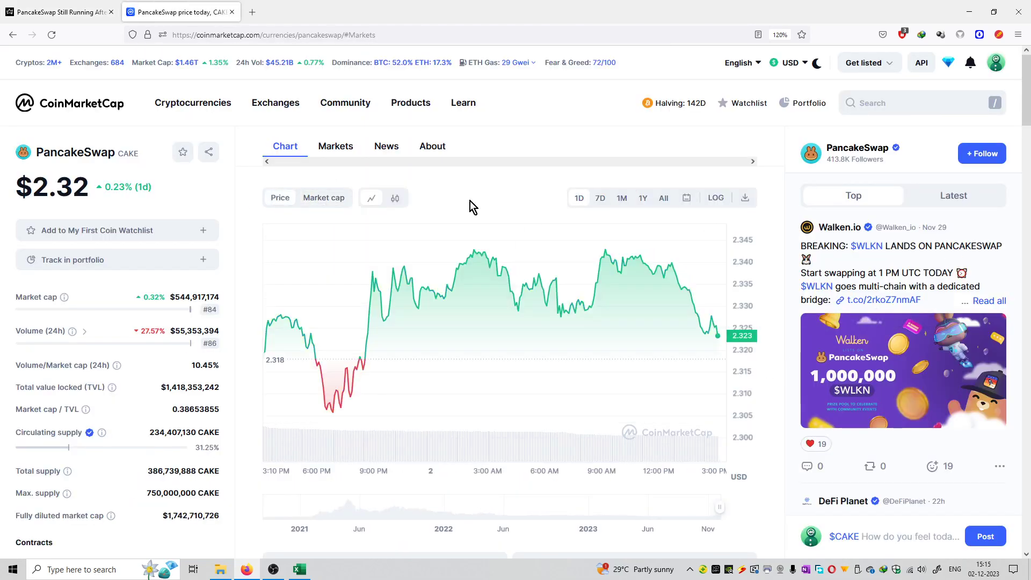
View CAKE's 1Y chart (41.37% drop, ~$1.07 on Oct 19), then return to CCN
left_click(643, 198)
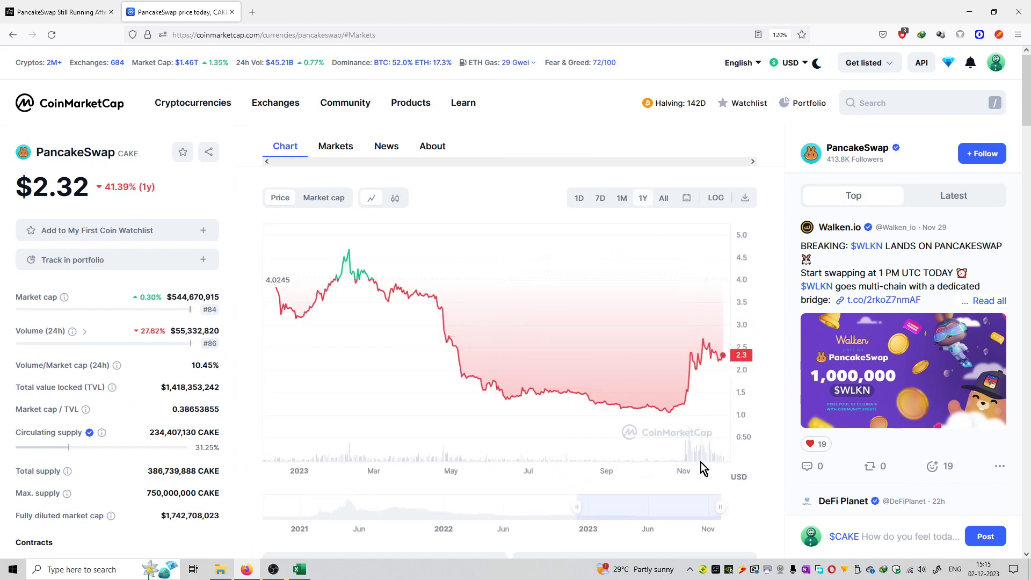
mouse_move(667, 411)
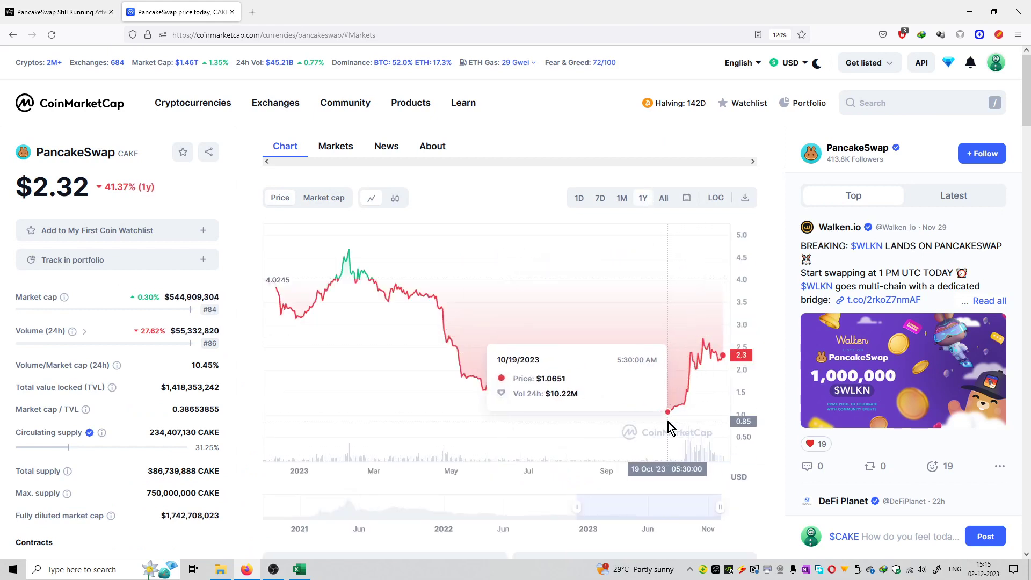
mouse_move(703, 340)
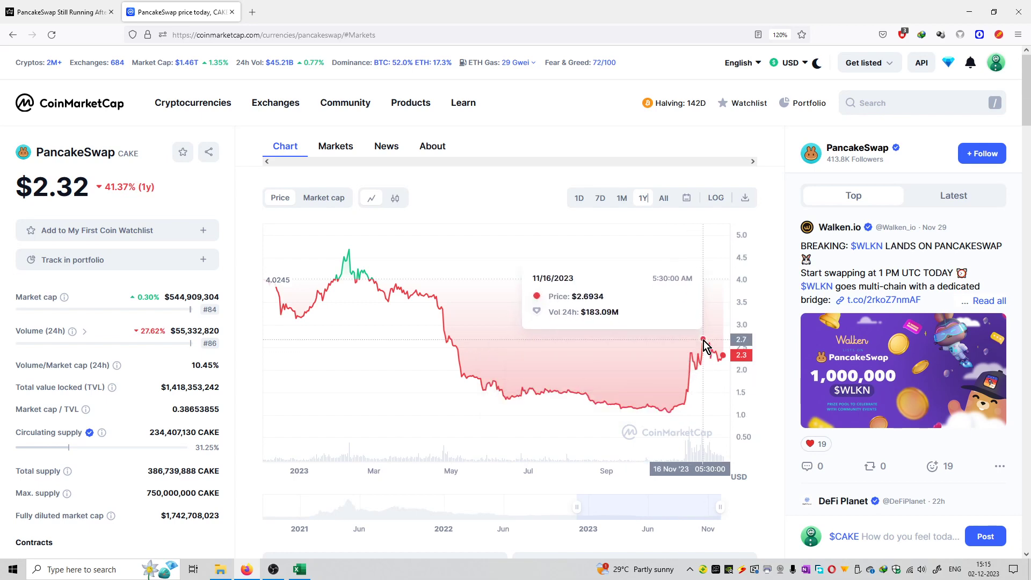
mouse_move(88, 6)
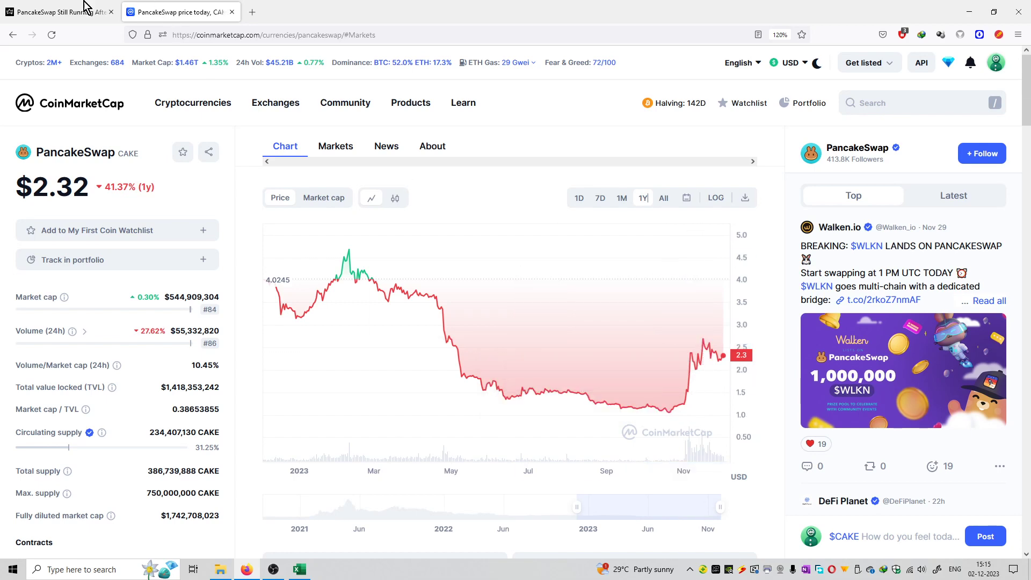
left_click(58, 12)
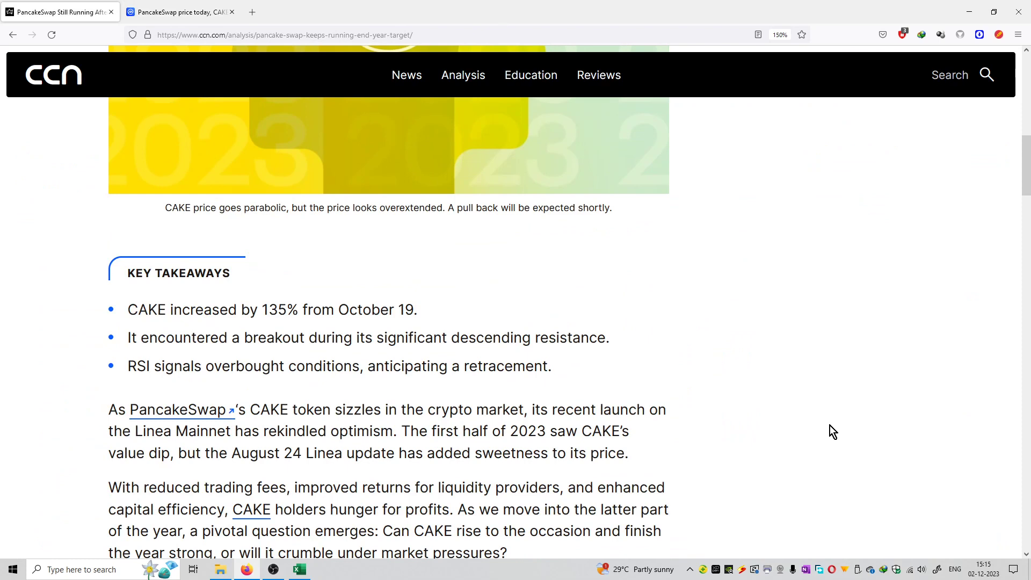
Scroll past the parabolic-rise chart and price prediction to the article's disclaimer
scroll("down", 3)
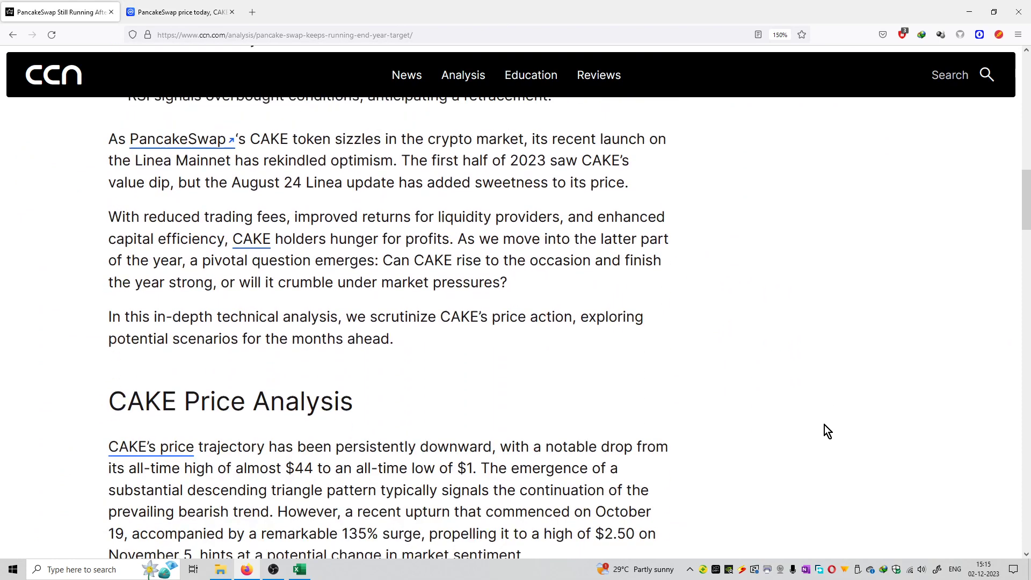
scroll("down", 3)
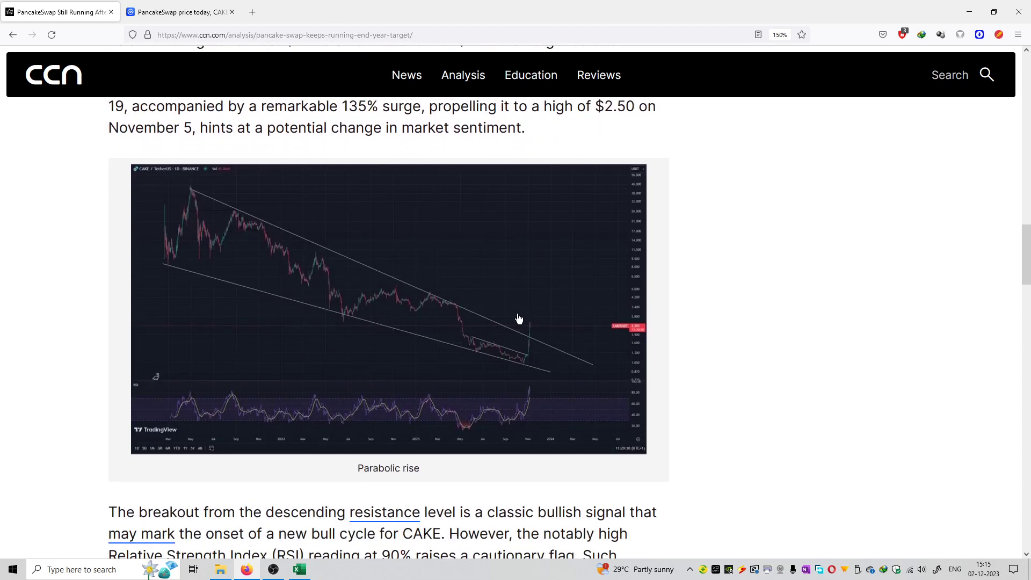
mouse_move(527, 366)
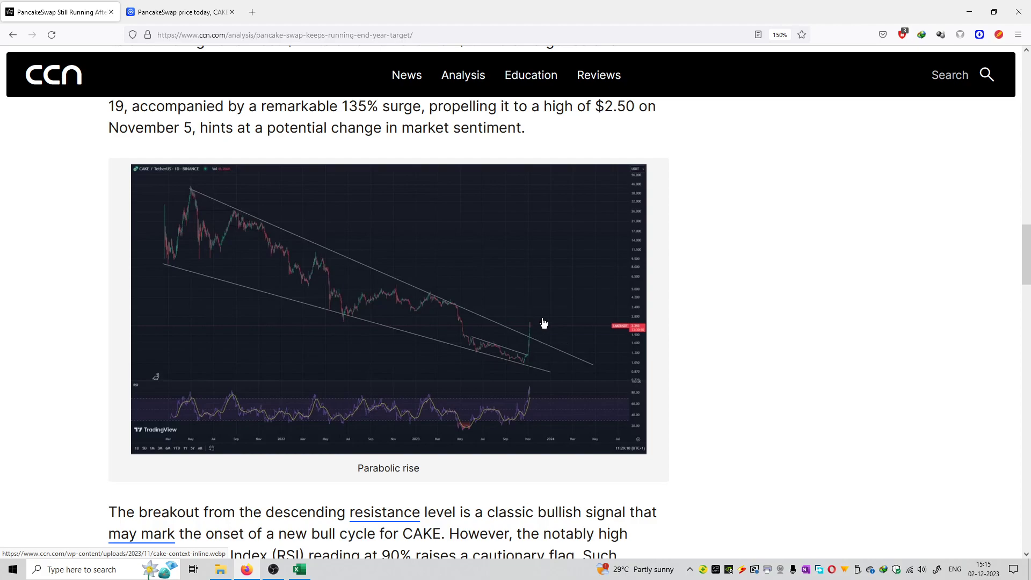
scroll("down", 3)
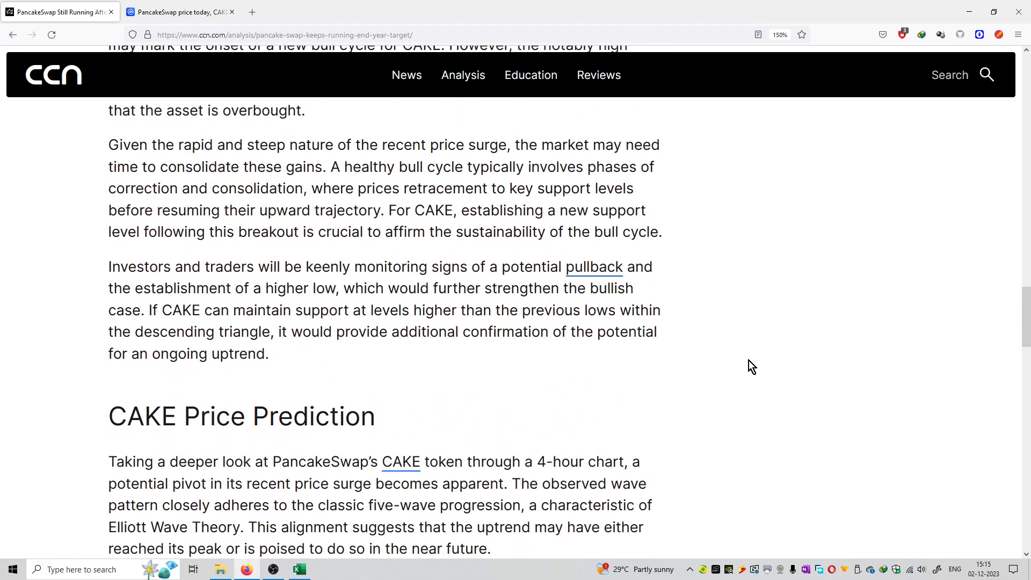
scroll("down", 3)
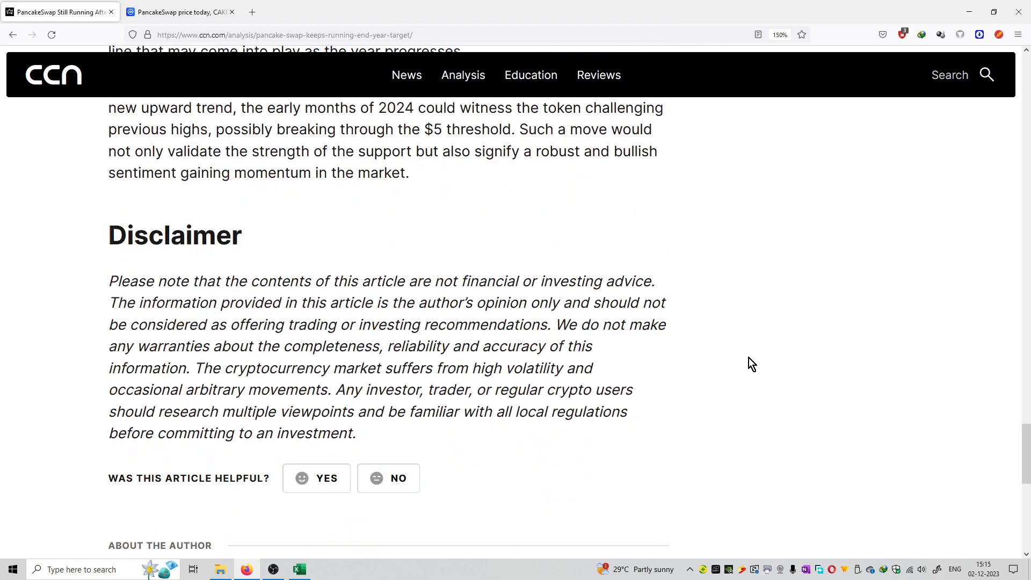